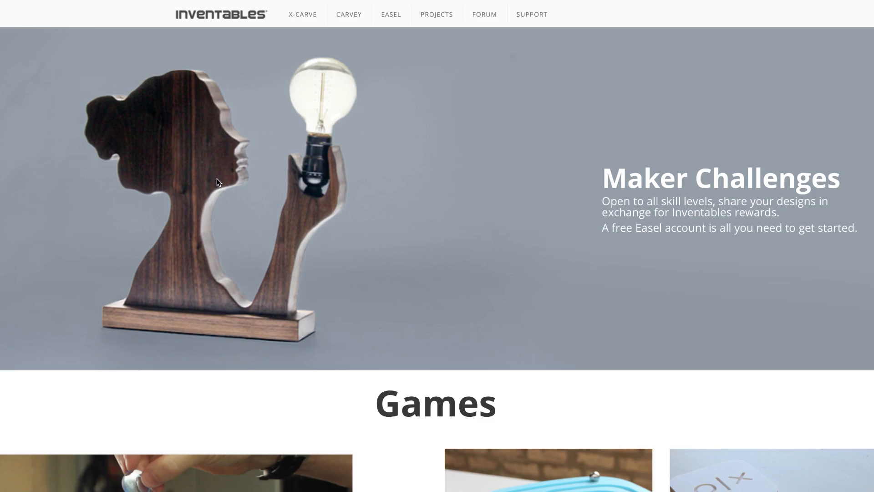
Step: Browse the Games challenge entries, dismiss the submission form, and launch Easel
{"action": "scroll", "scroll_direction": "down", "scroll_amount": 3}
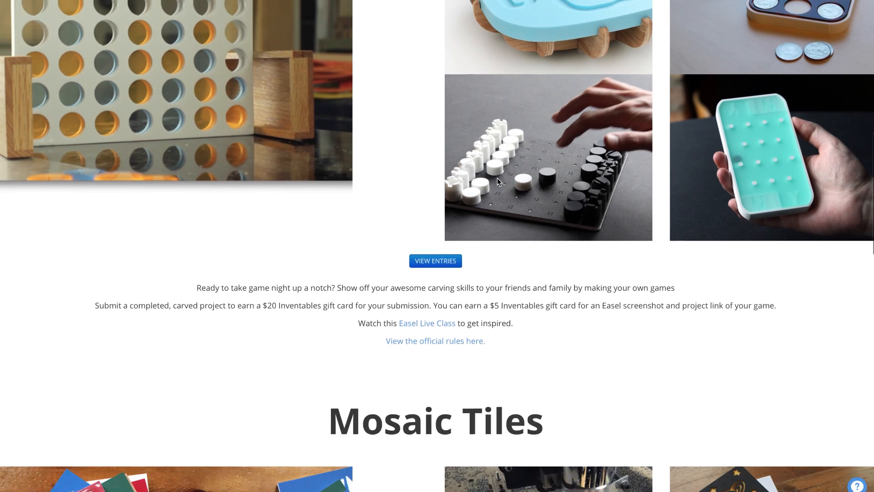
{"action": "scroll", "scroll_direction": "down", "scroll_amount": 3}
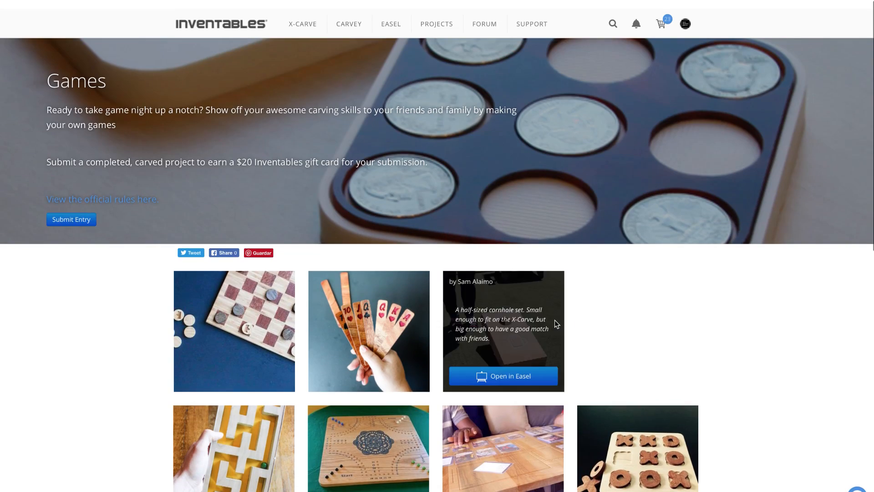
{"action": "left_click", "coordinate": [72, 219]}
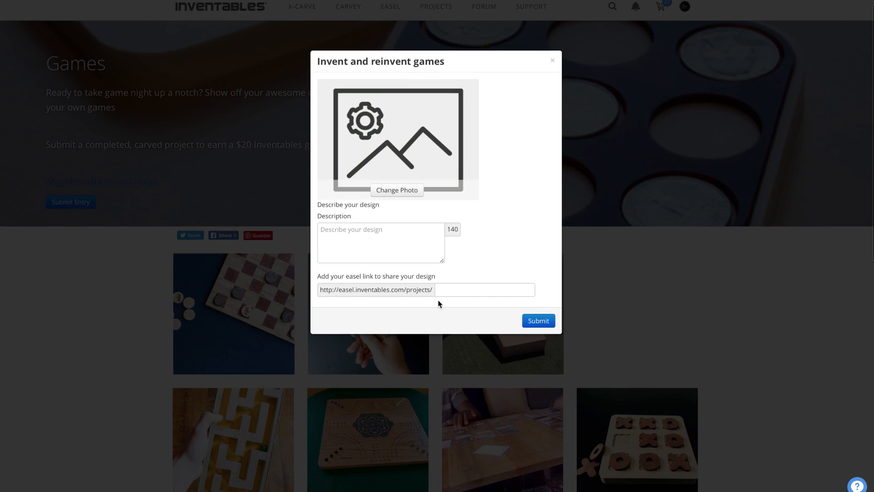
{"action": "left_click", "coordinate": [552, 60]}
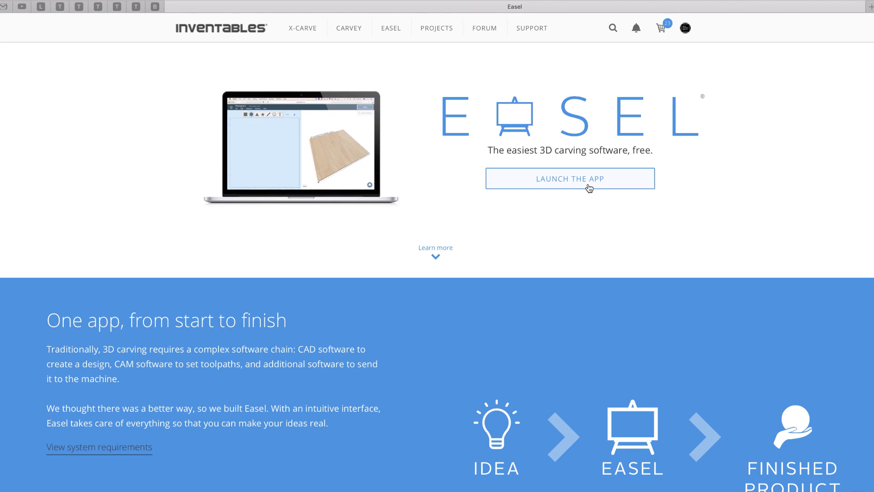
{"action": "left_click", "coordinate": [569, 179]}
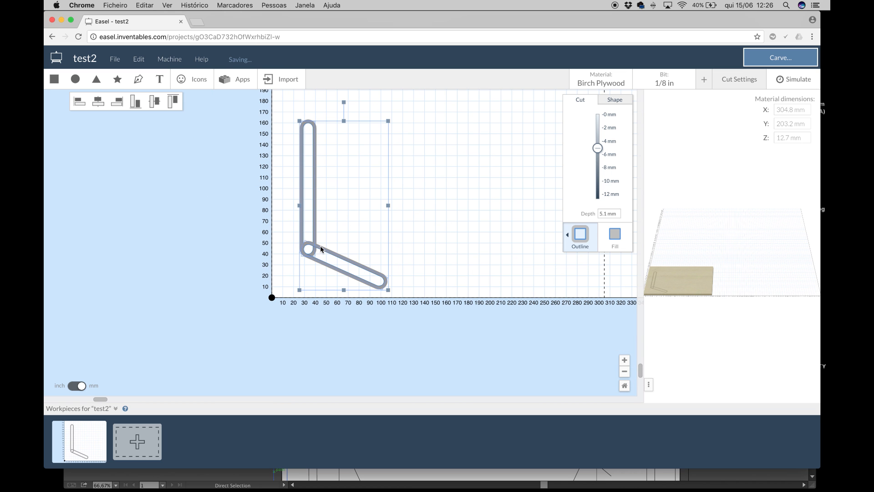
Step: Bring up the context options for the L-shaped line in test2
{"action": "right_click", "coordinate": [321, 250]}
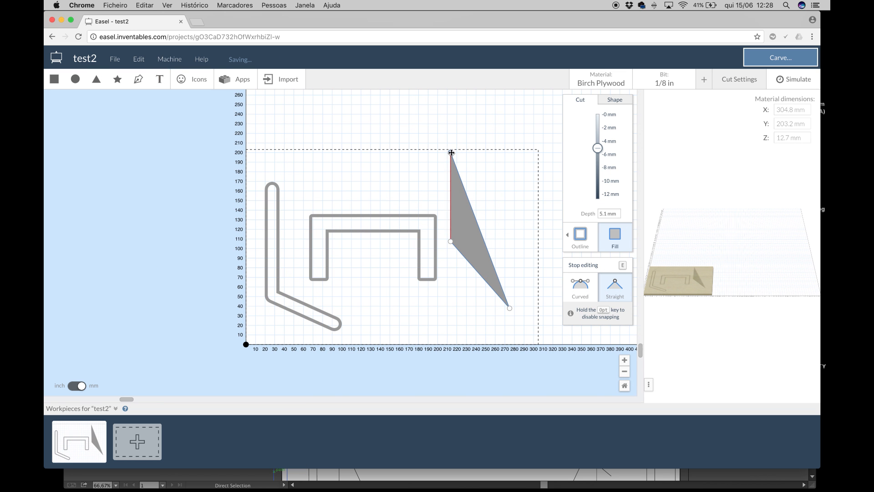
Step: Place another corner of the filled triangle right of the bracket shape
{"action": "left_click", "coordinate": [579, 285]}
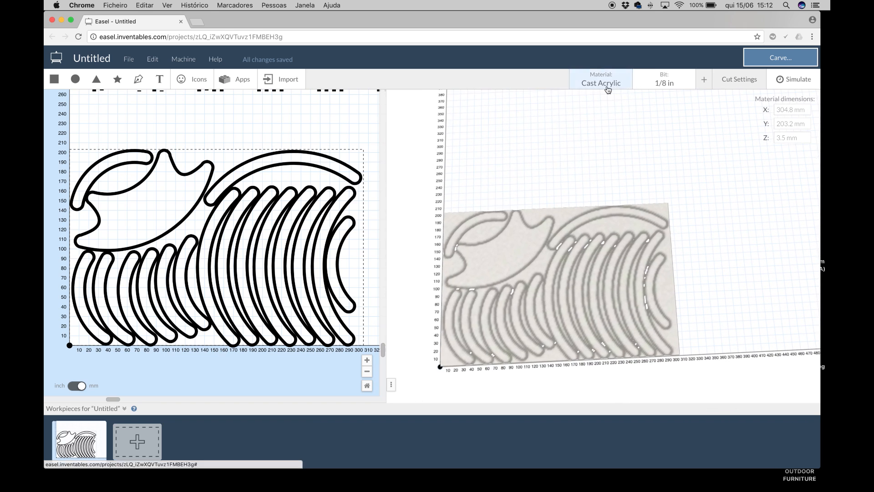
Step: Simulate the wave design's toolpaths and start the carving setup wizard
{"action": "left_click", "coordinate": [739, 79]}
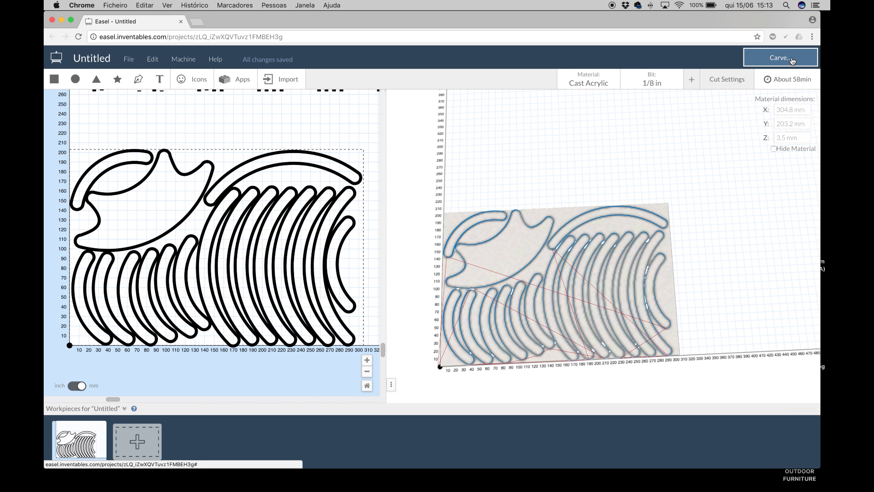
{"action": "mouse_move", "coordinate": [676, 172]}
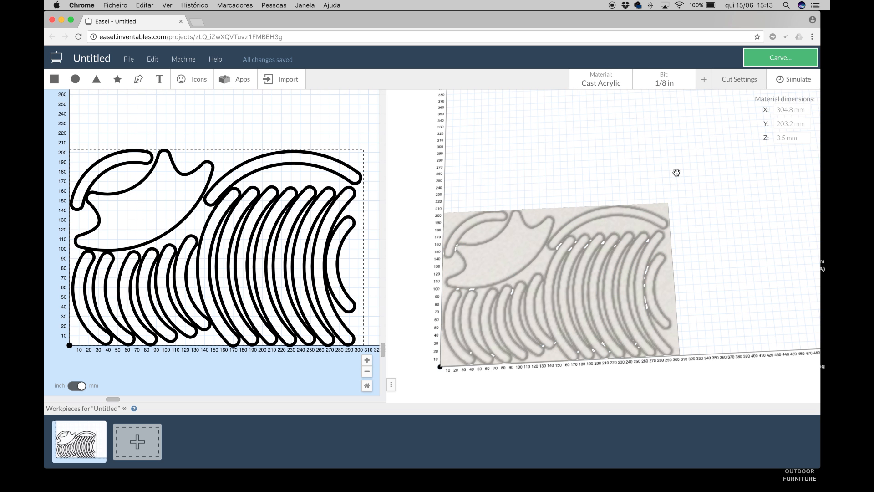
{"action": "left_click", "coordinate": [780, 58]}
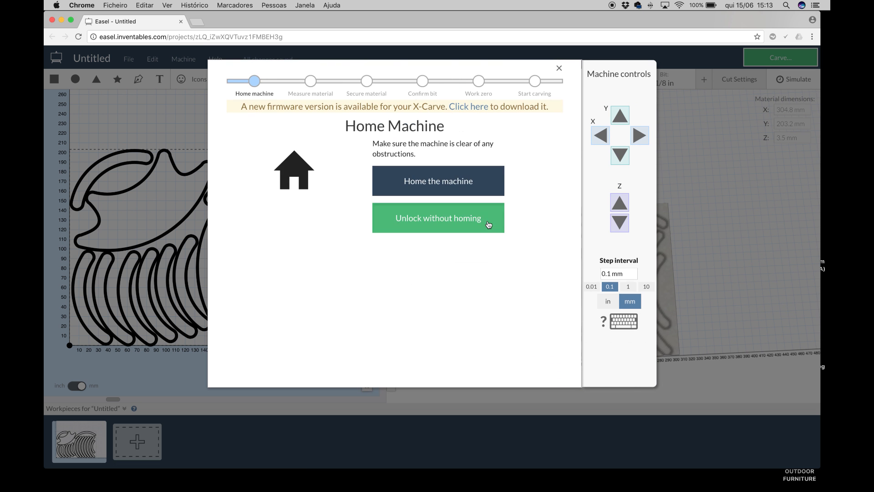
Step: Unlock the machine without homing it
{"action": "left_click", "coordinate": [438, 218]}
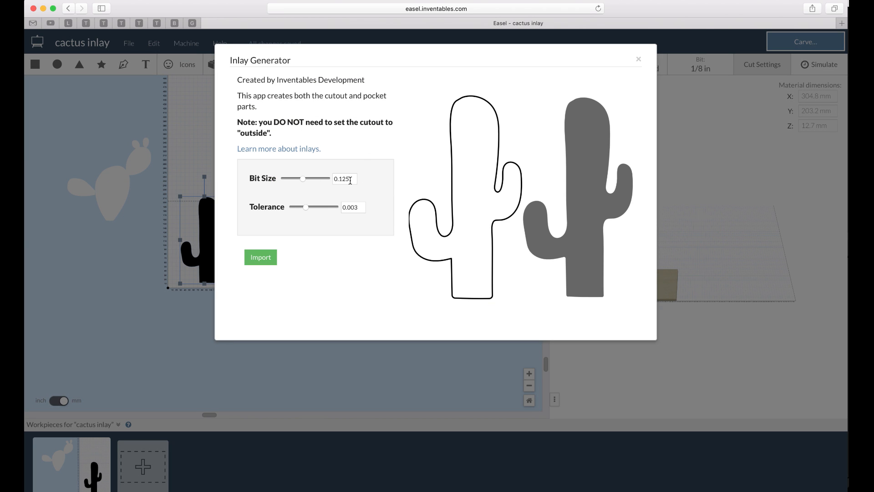
Step: Set the inlay tolerance to 0 and import the pocket and cutout parts
{"action": "left_click_drag", "start_coordinate": [306, 206], "coordinate": [336, 207]}
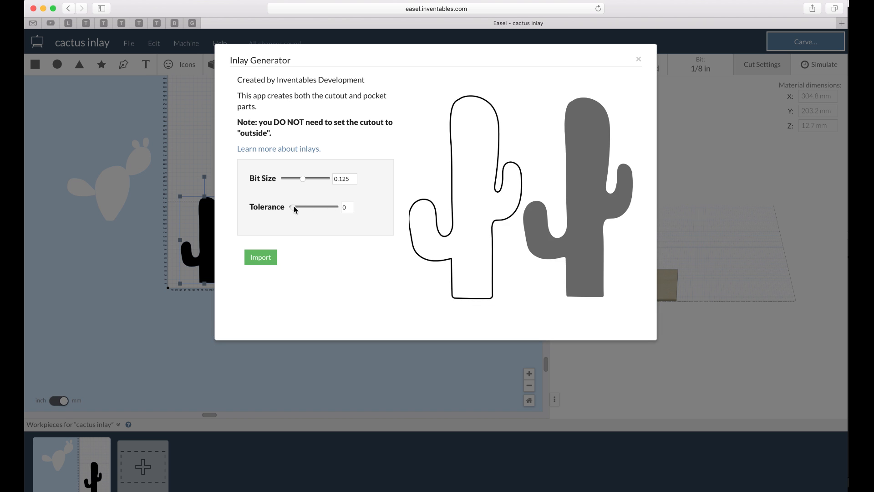
{"action": "left_click", "coordinate": [260, 257]}
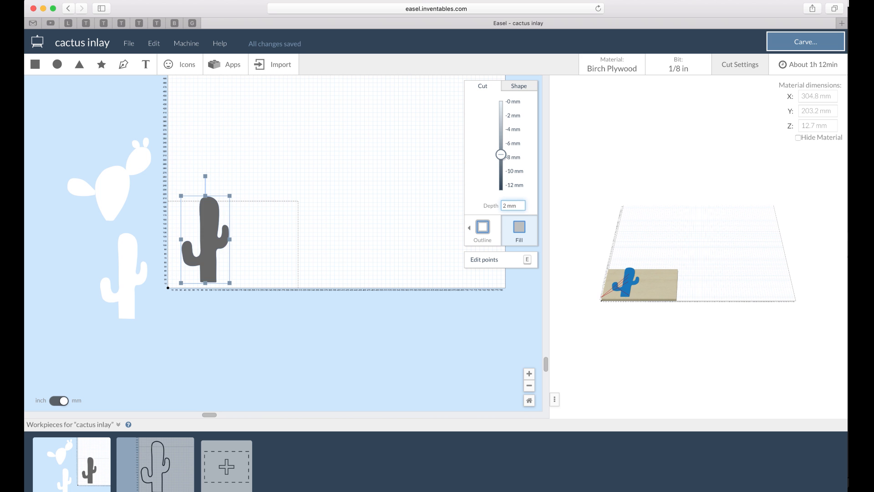
Step: Simulate the toolpaths for the 2 mm cactus pocket on birch plywood
{"action": "left_click", "coordinate": [819, 64]}
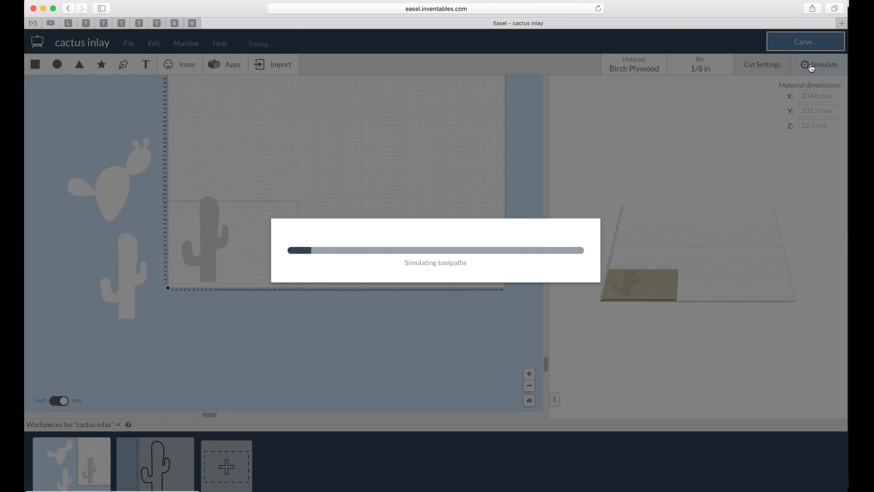